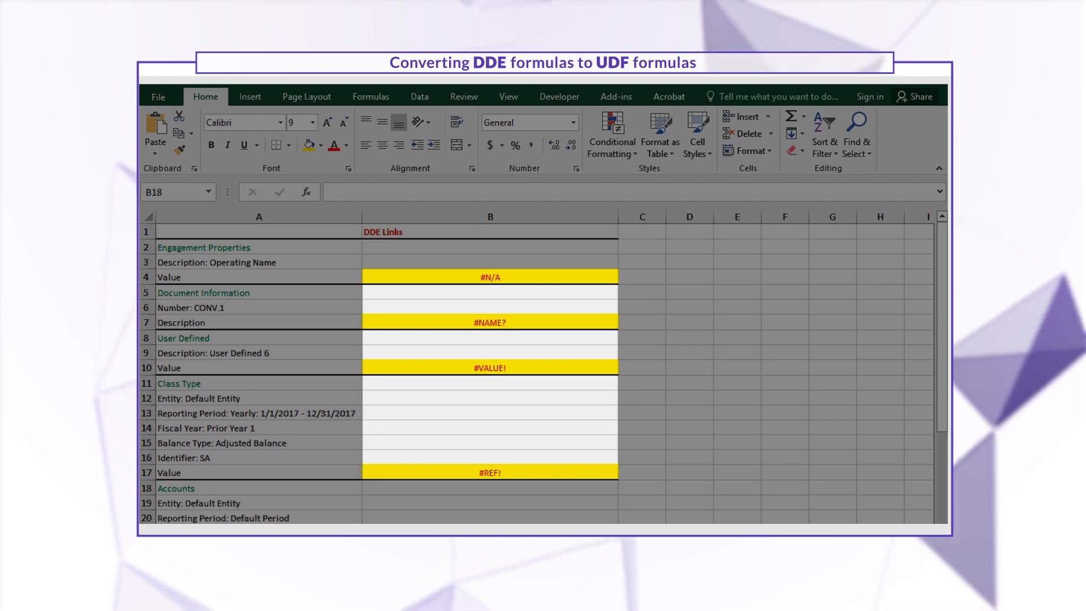
# Step: Switch to the Add-ins ribbon tab to reveal the CaseWare Connector group
pyautogui.click(616, 119)
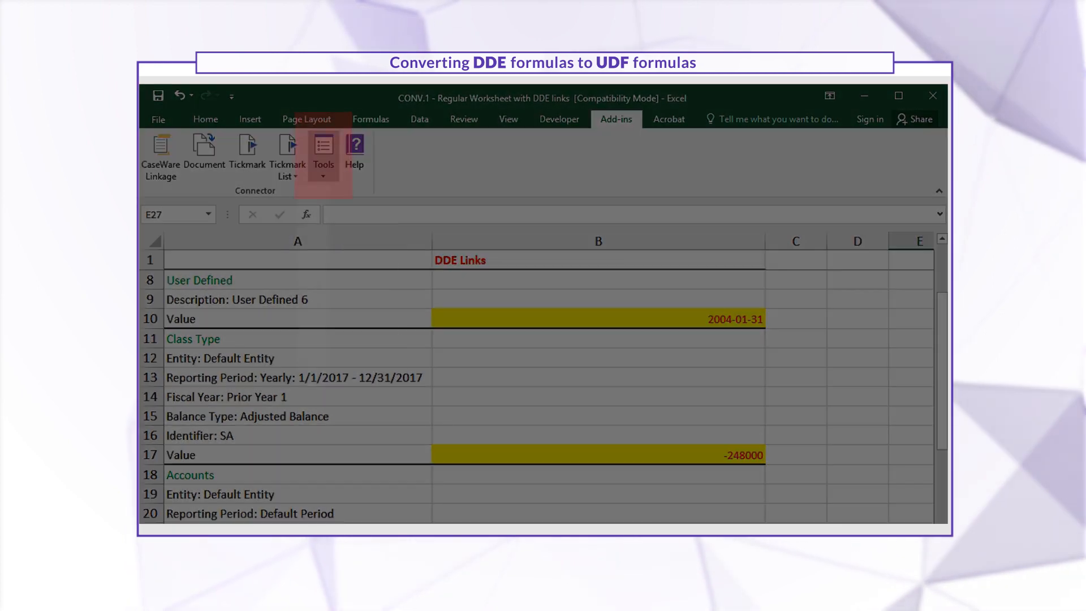
# Step: Convert the DDE links to UDF formulas via Tools > Convert, dismissing the 15-of-15 report
pyautogui.click(323, 152)
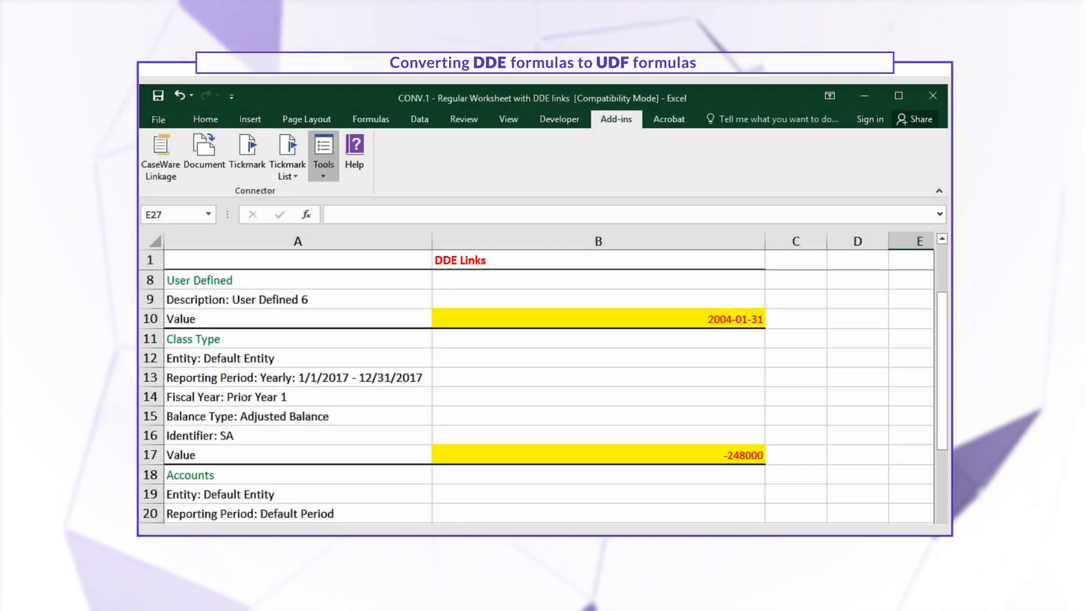
pyautogui.click(323, 153)
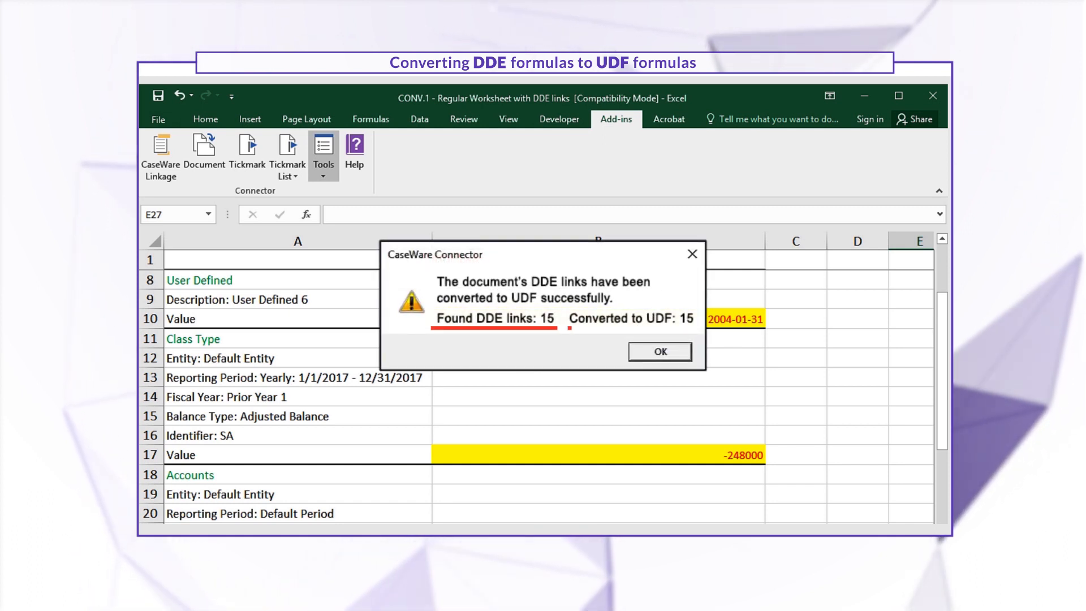
pyautogui.click(659, 351)
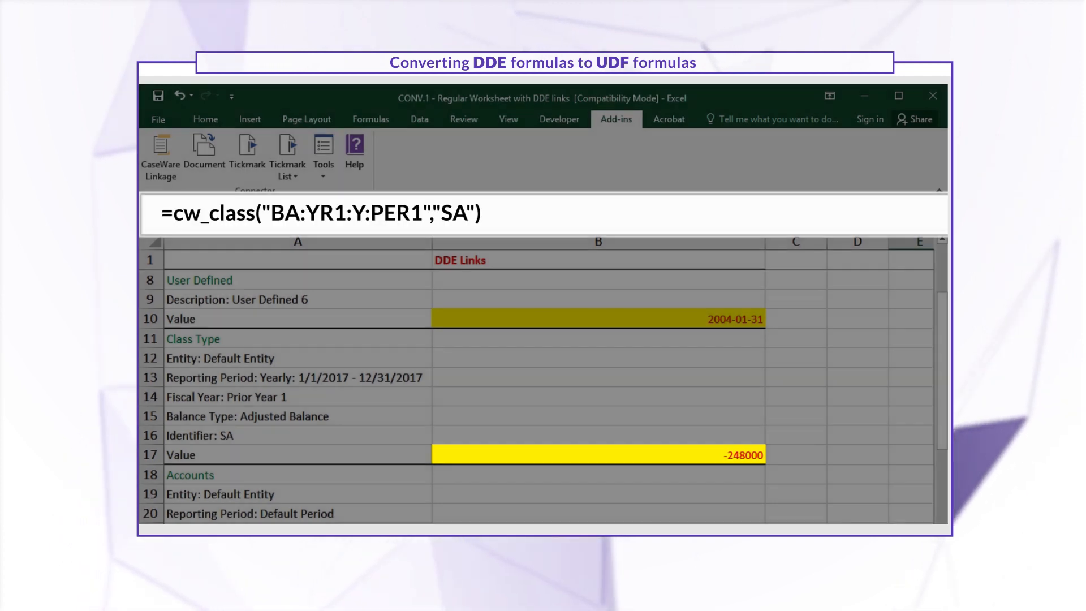
# Step: Open the Connector Tools dropdown listing Recalculate, Unlink and Relink
pyautogui.click(323, 156)
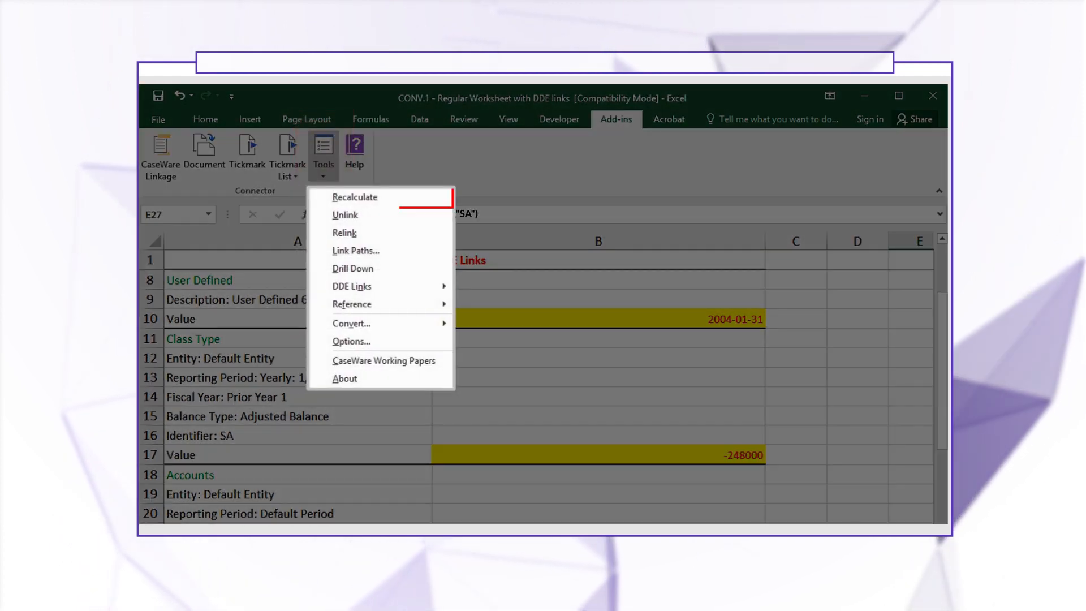